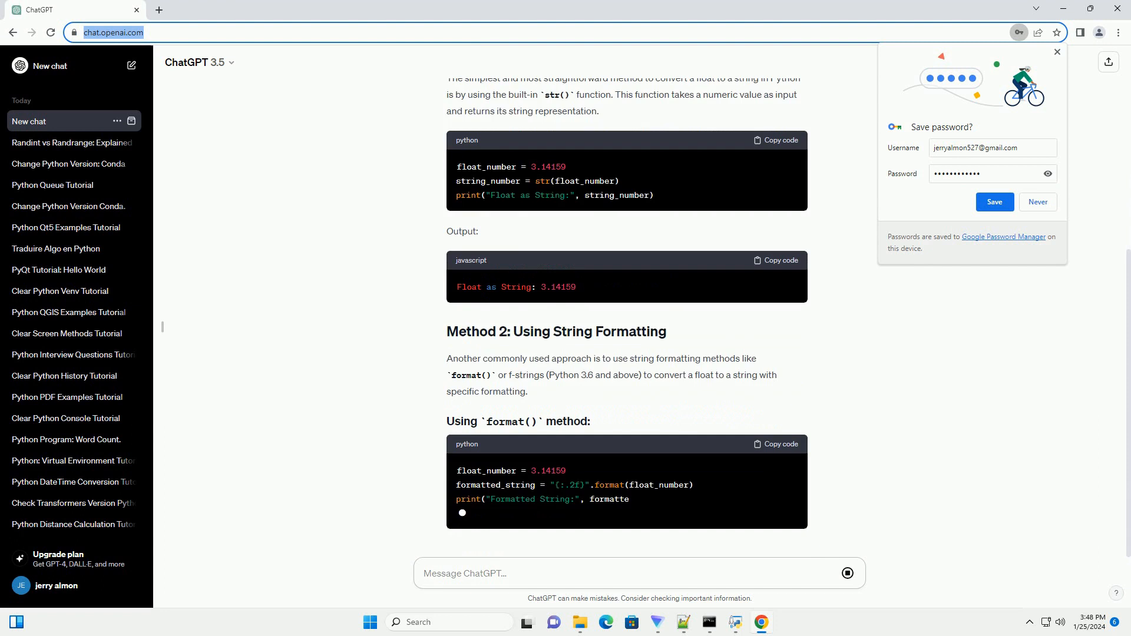
- Scroll through the generating answer past Method 2 and Method 3 to the Conclusion
scroll("down", 3)
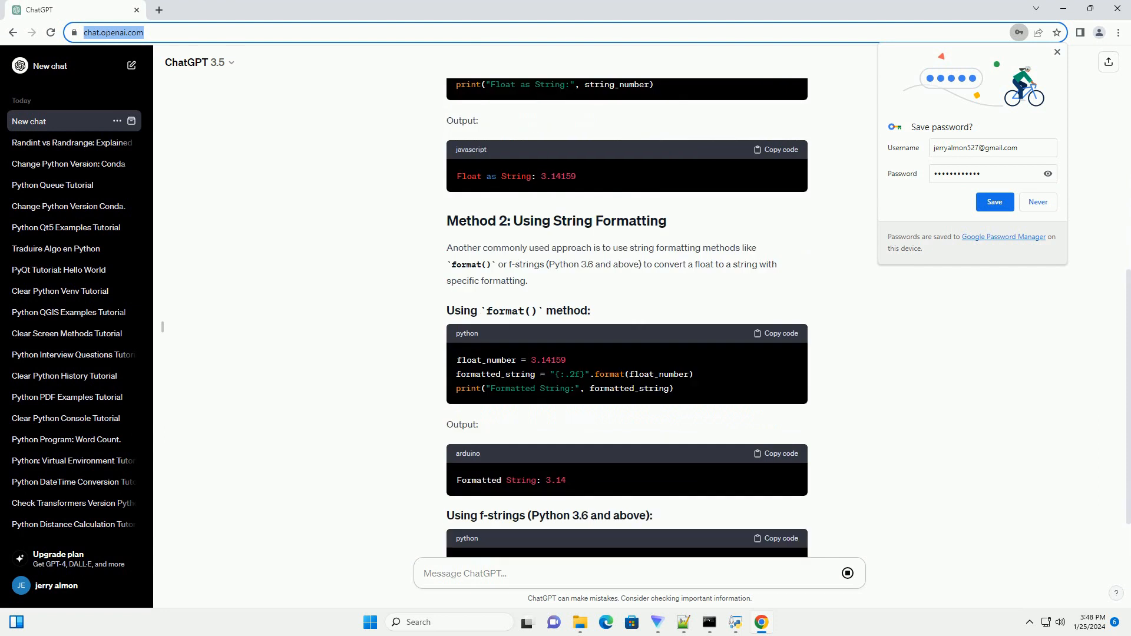
scroll("down", 3)
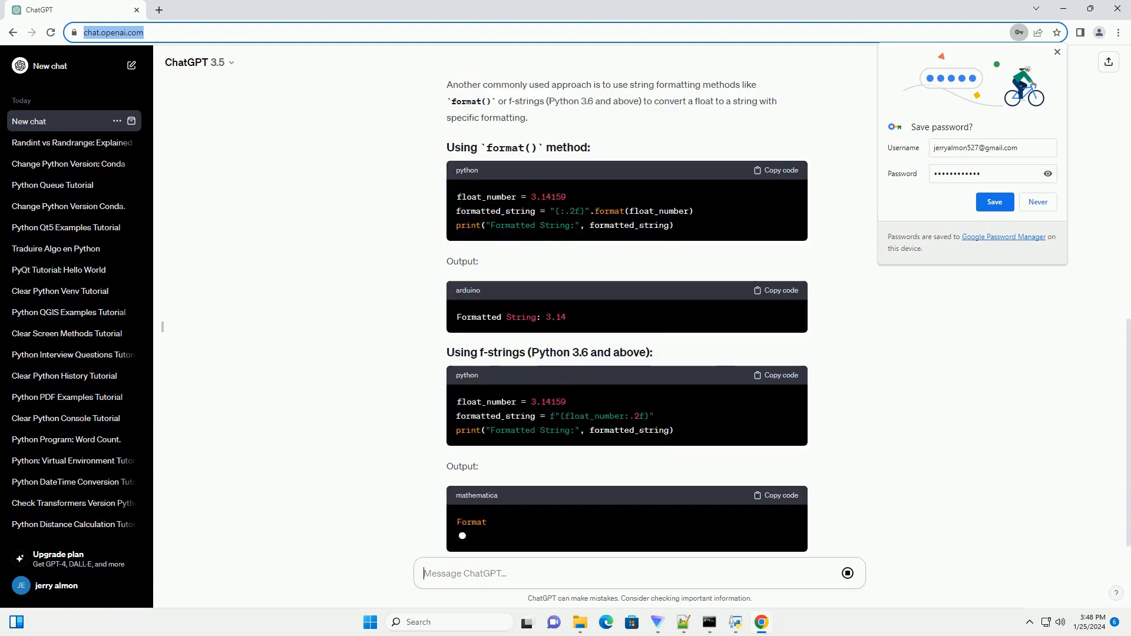
scroll("down", 3)
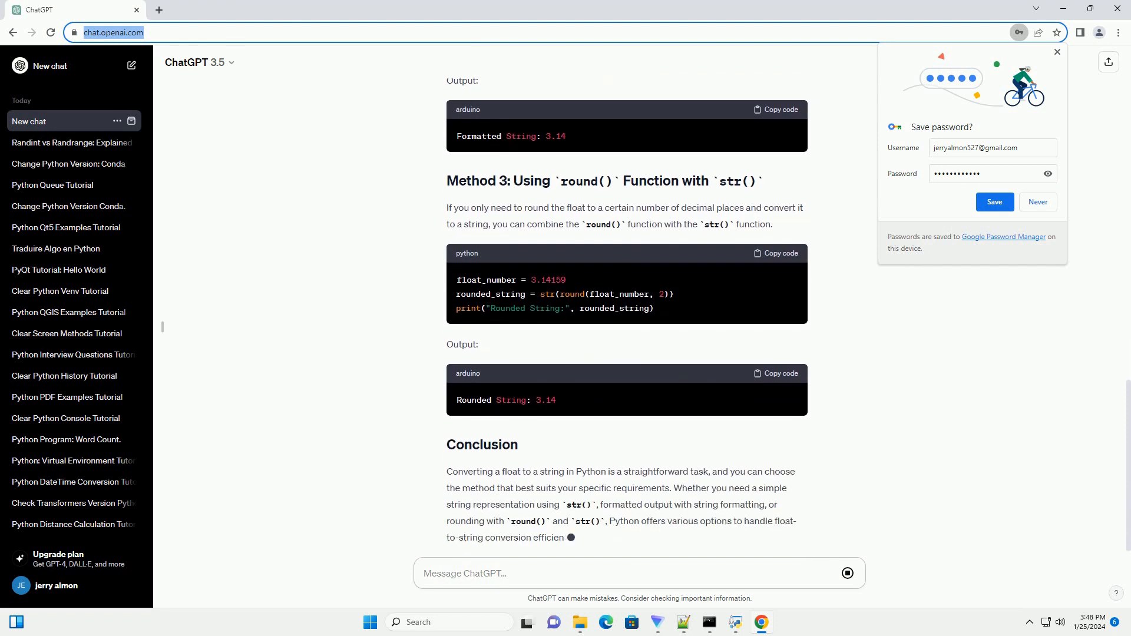
scroll("down", 3)
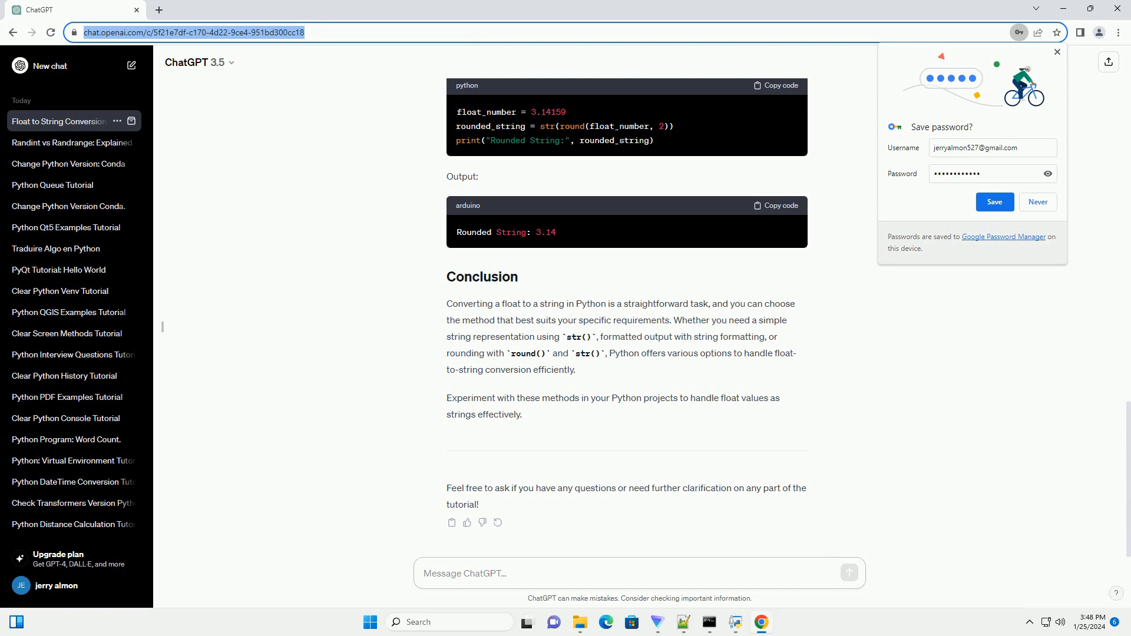
- Let the tutorial finish with its Conclusion and offer of further help, clicking near the message box
left_click(639, 574)
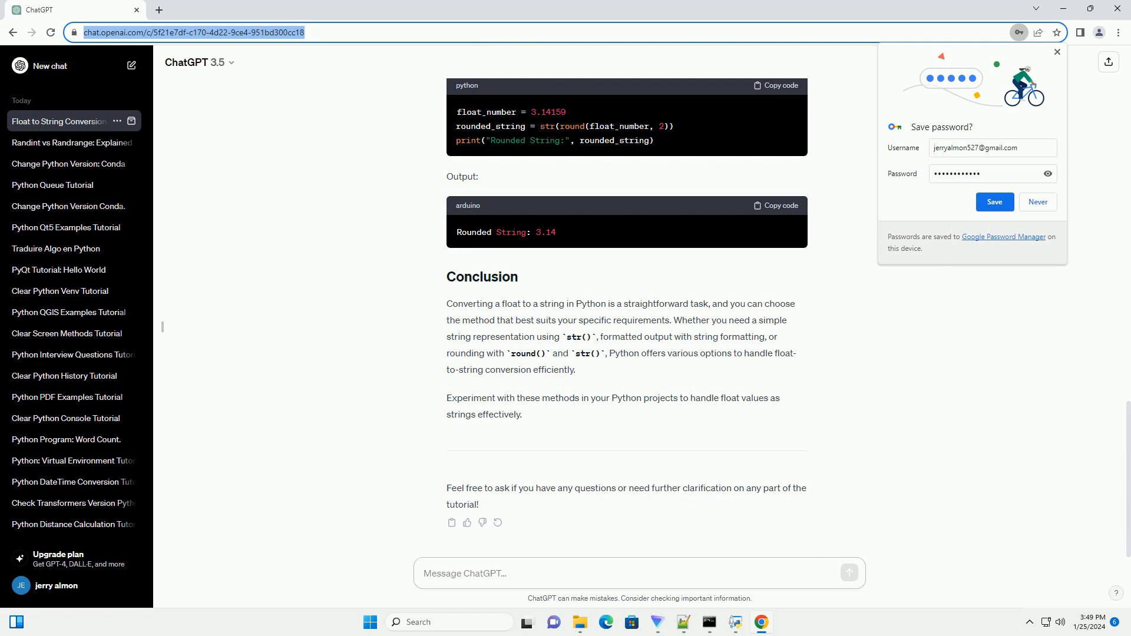
left_click(505, 573)
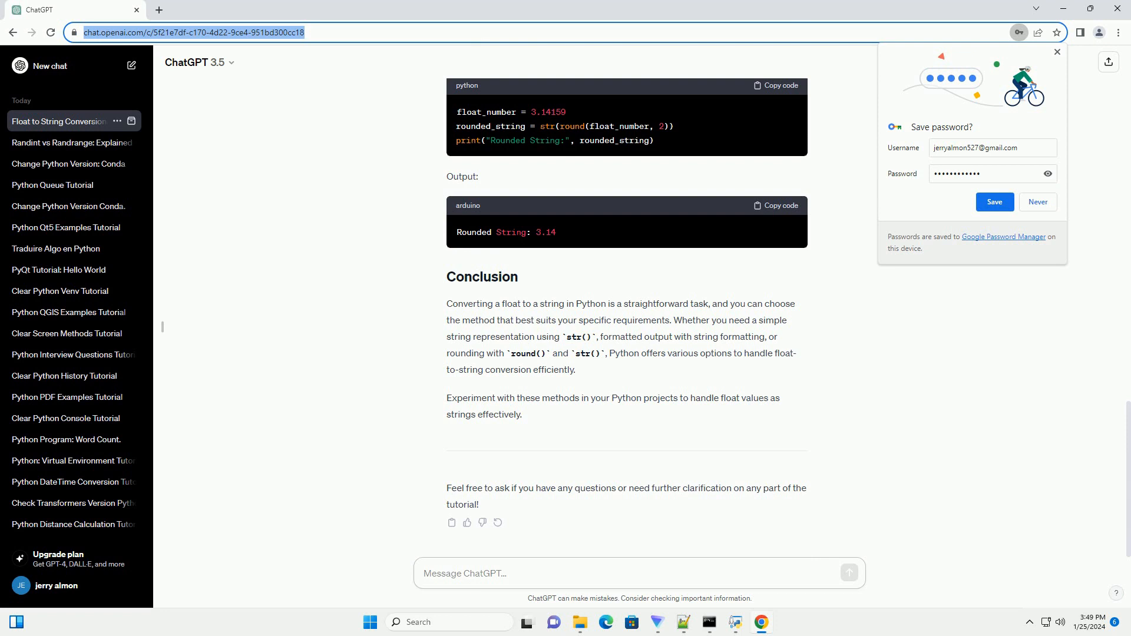
left_click(635, 573)
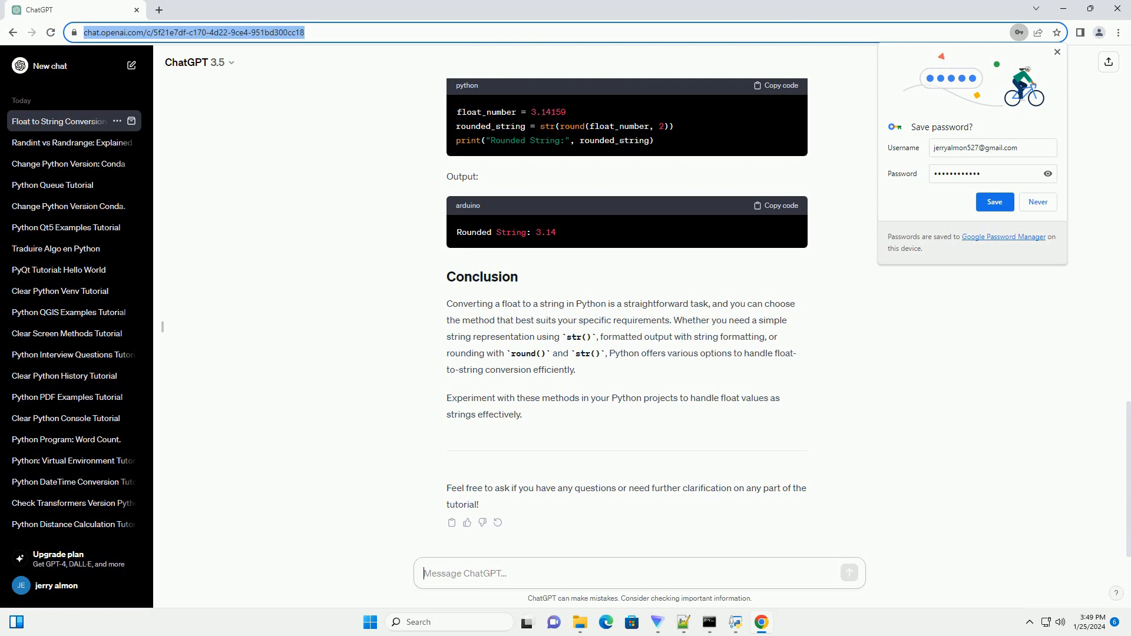